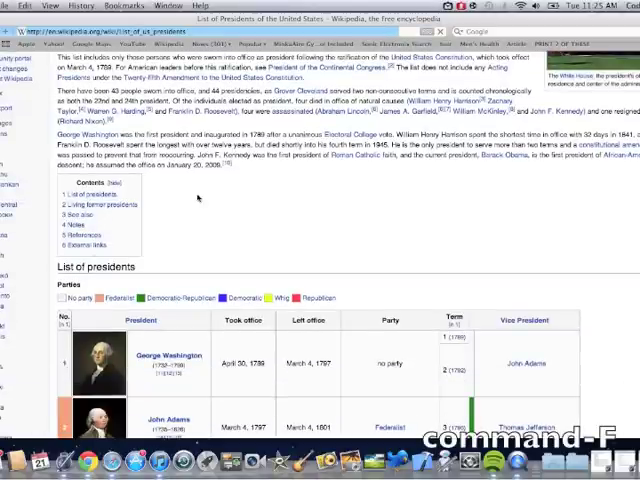
# Scroll the Wikipedia presidents table down to Abraham Lincoln and open his linked entry.
pyautogui.scroll(3)
pyautogui.write('Abraham Lincoln')
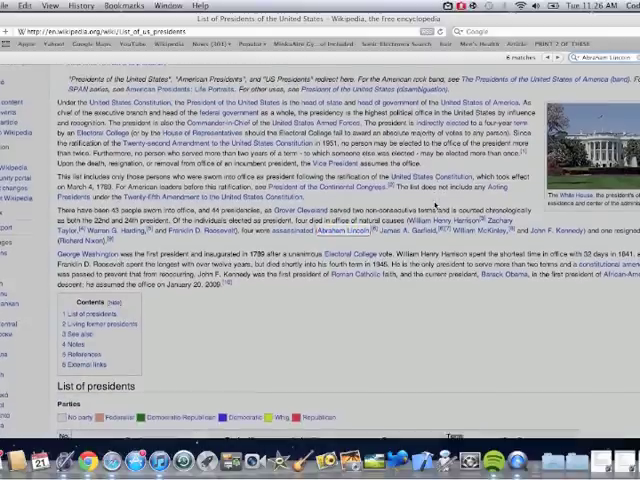
pyautogui.scroll(-3)
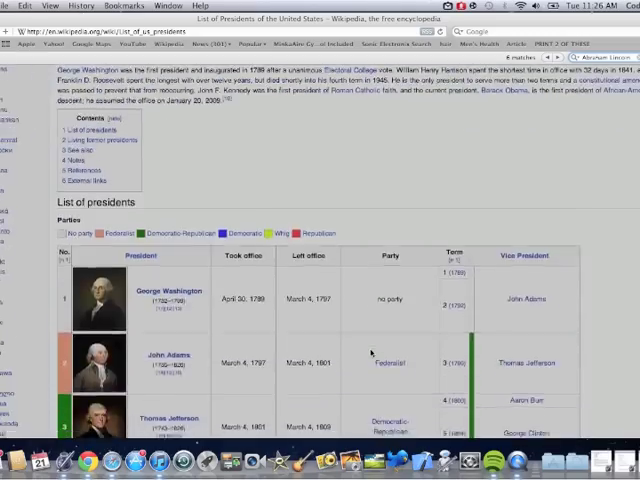
pyautogui.scroll(-3)
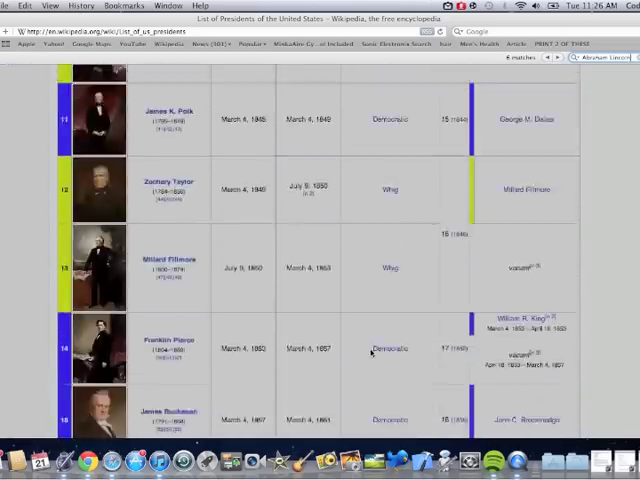
pyautogui.scroll(-3)
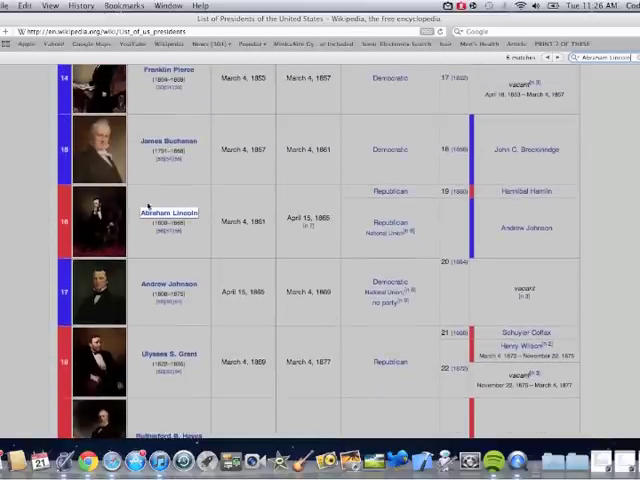
pyautogui.click(172, 212)
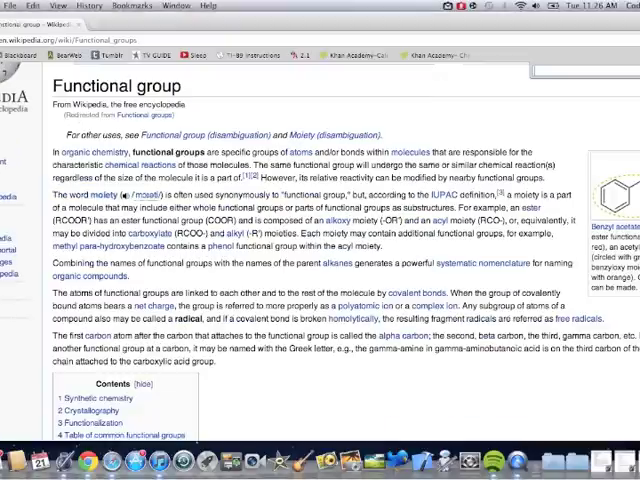
# Search the Functional group article for the word 'carbon' with Chrome's find bar.
pyautogui.write('carbon')
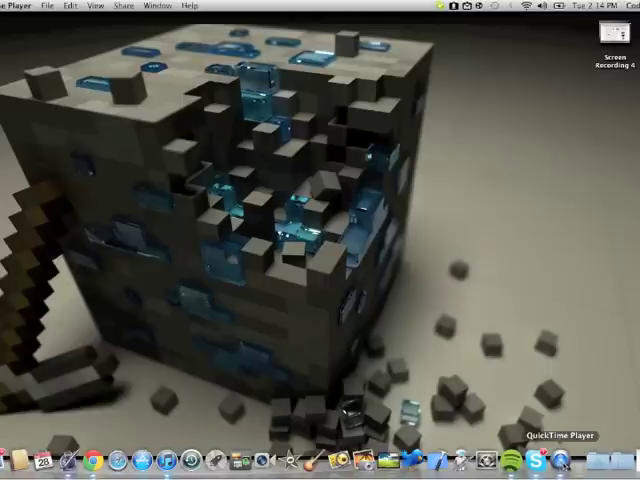
pyautogui.click(604, 6)
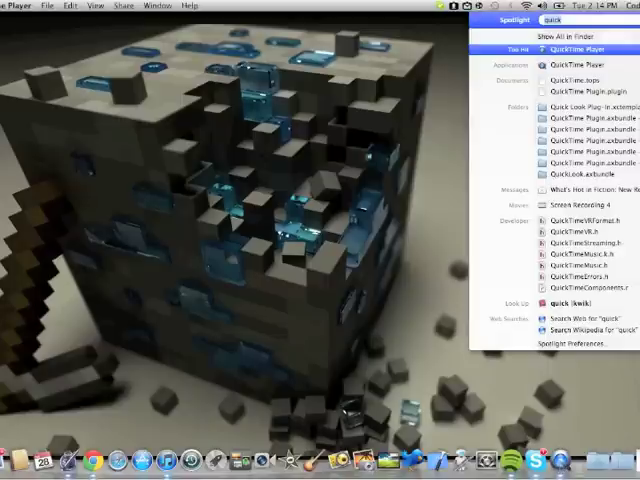
pyautogui.press('escape')
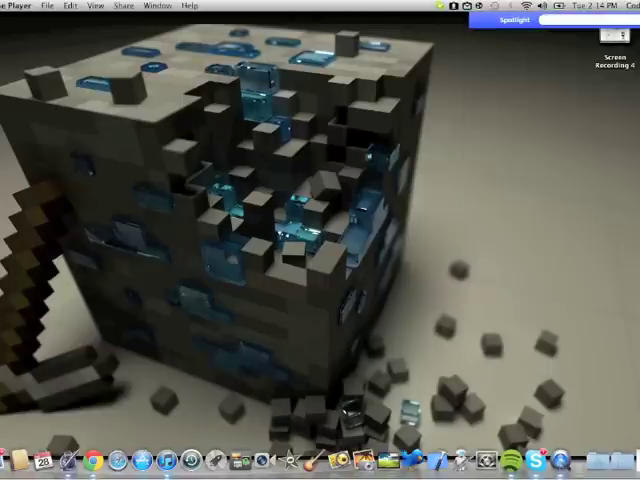
pyautogui.write('quick')
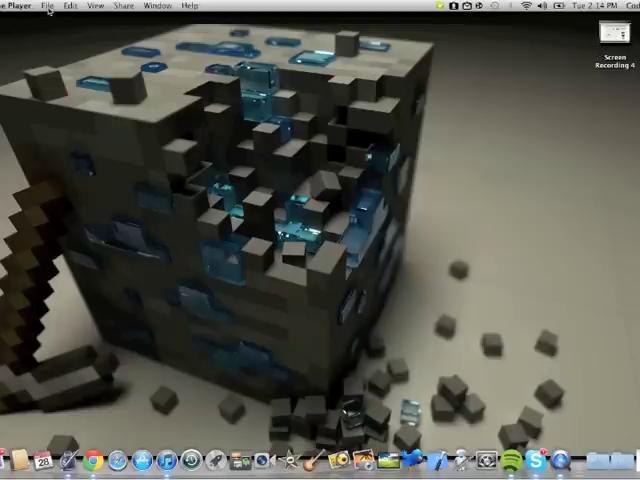
pyautogui.click(52, 6)
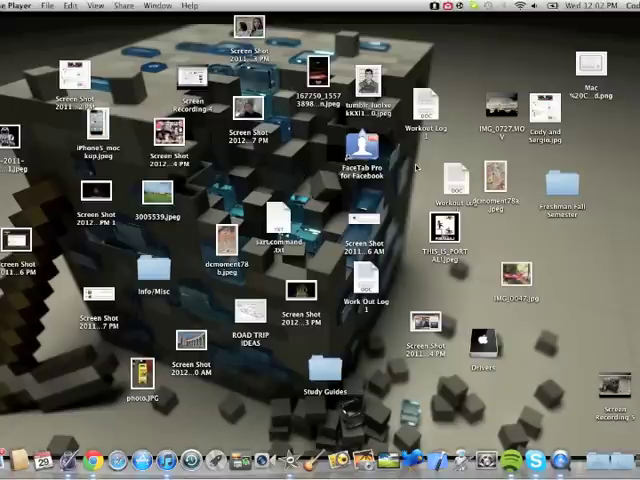
pyautogui.moveTo(416, 164)
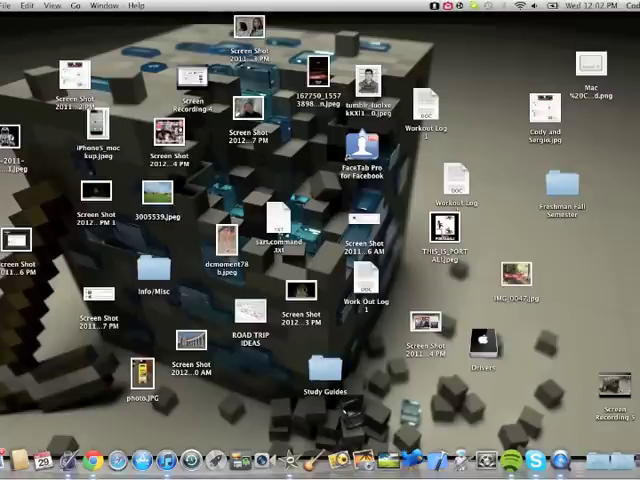
# Sort the desktop icons from the View menu and clean them up into a neat grid.
pyautogui.click(52, 6)
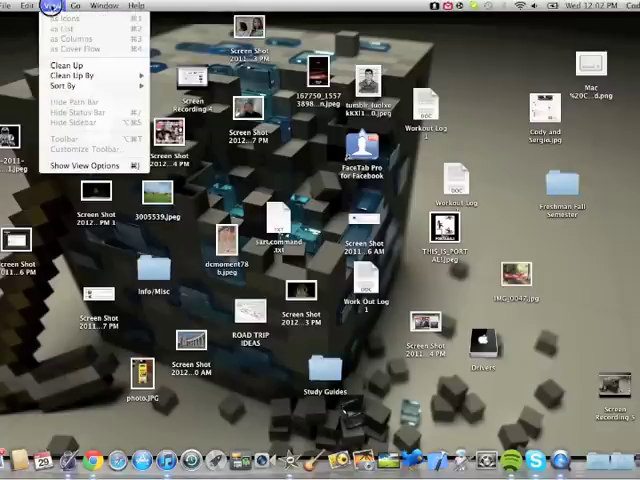
pyautogui.moveTo(76, 76)
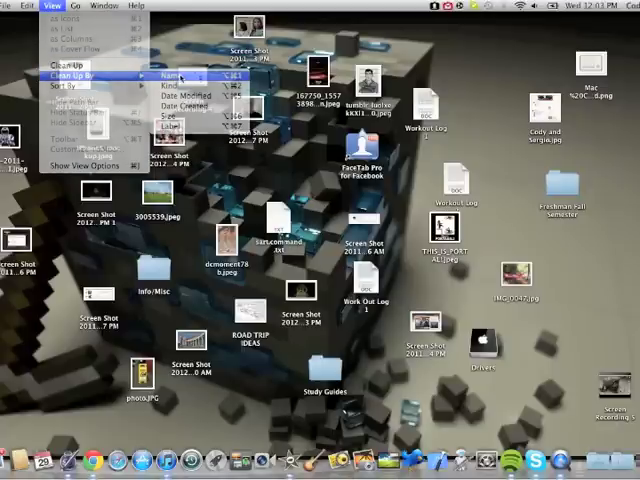
pyautogui.click(176, 76)
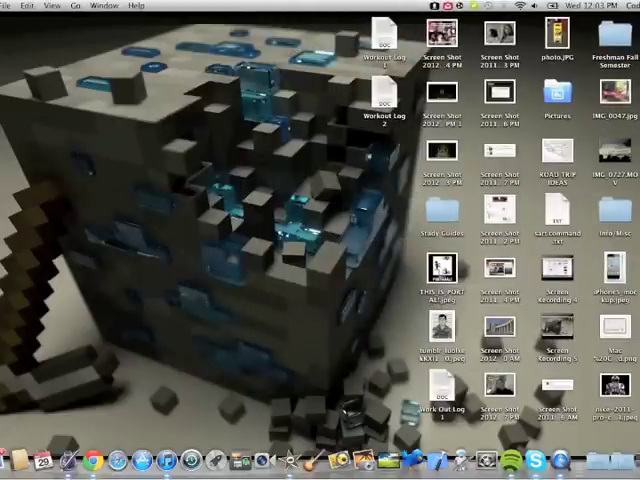
pyautogui.click(52, 4)
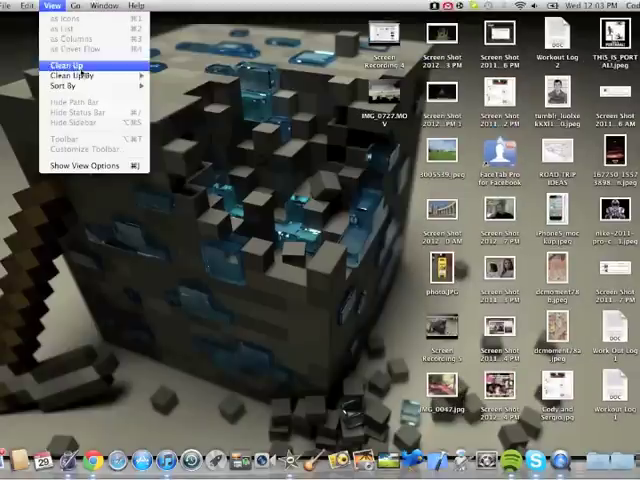
pyautogui.click(64, 64)
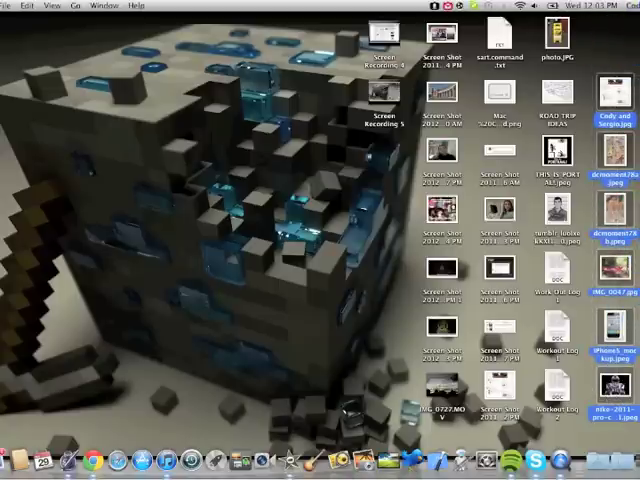
# Re-sort the desktop icons by name and reposition an icon on the desktop.
pyautogui.click(50, 6)
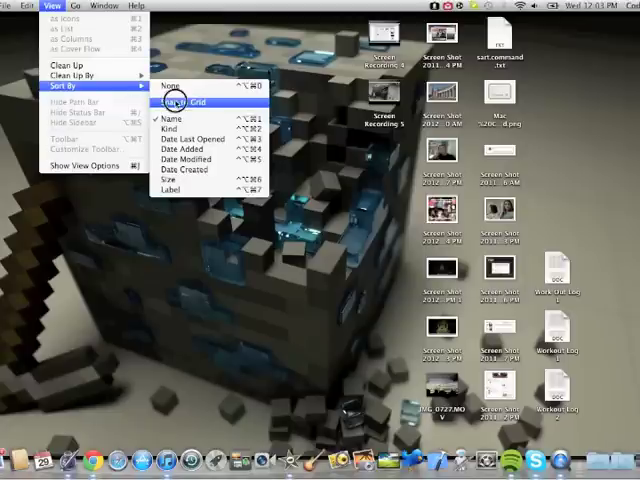
pyautogui.click(180, 98)
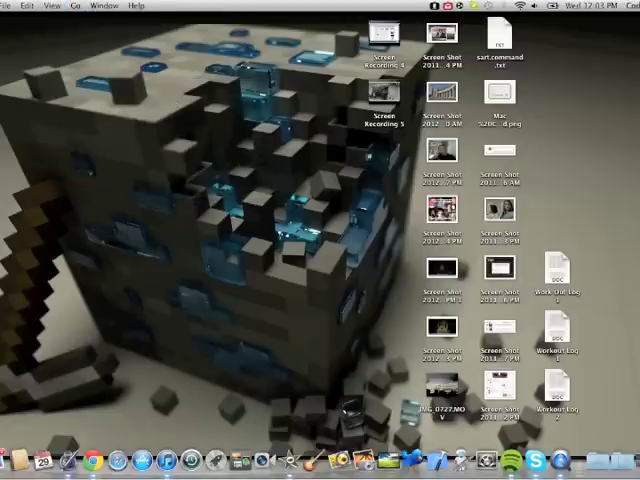
pyautogui.moveTo(378, 116); pyautogui.dragTo(560, 156)
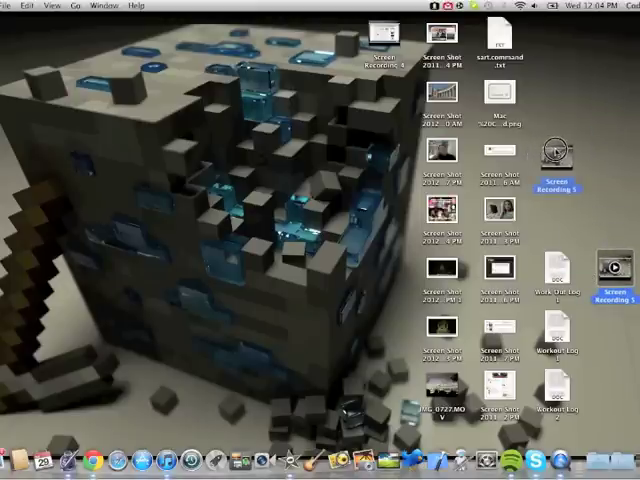
pyautogui.click(52, 6)
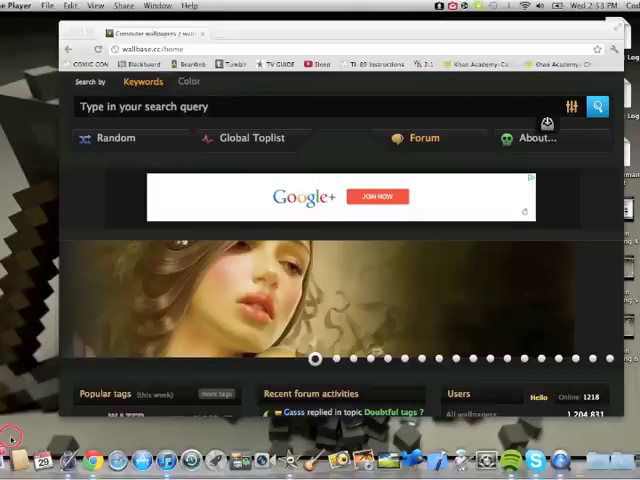
# Load wallbase's Random wallpaper results, refreshing the random selection once.
pyautogui.scroll(-3)
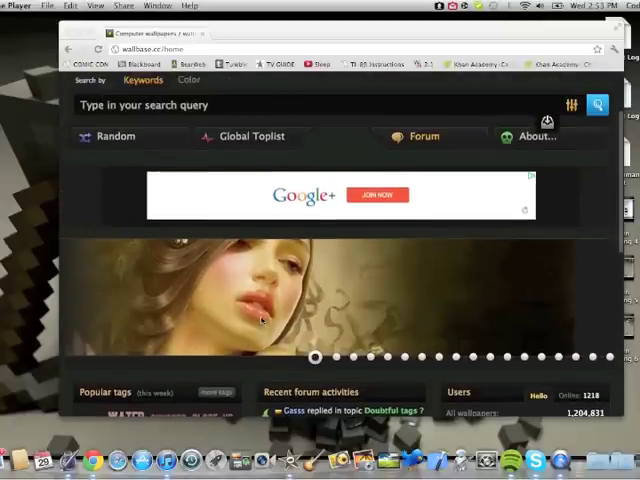
pyautogui.scroll(3)
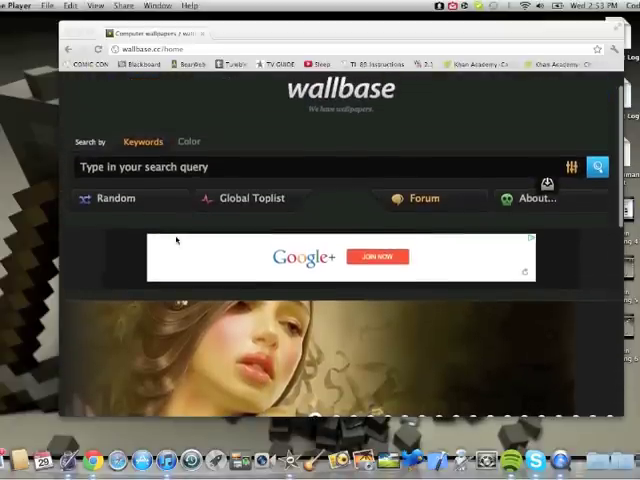
pyautogui.moveTo(288, 128)
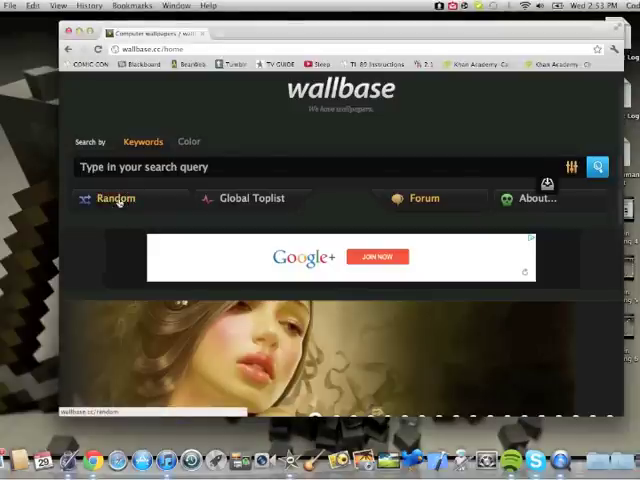
pyautogui.click(114, 198)
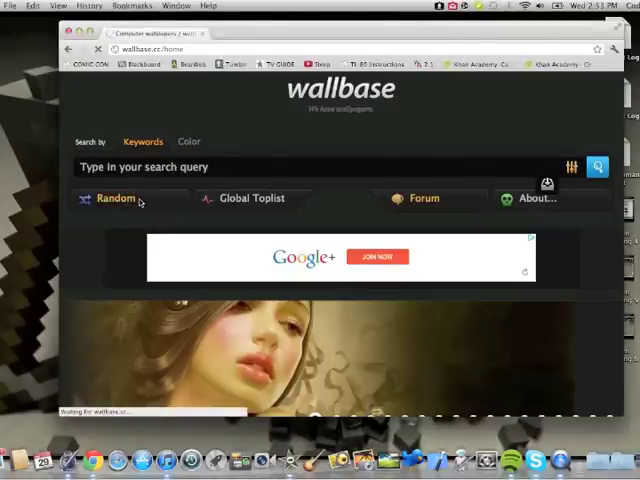
pyautogui.click(116, 198)
pyautogui.write('drums')
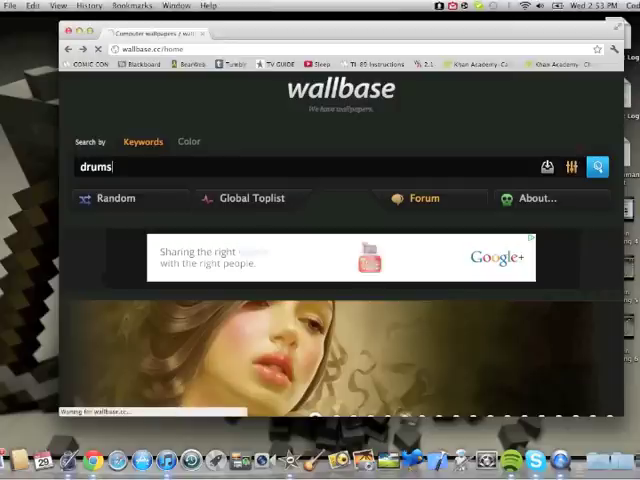
# Browse down through the grid of random wallpaper thumbnails.
pyautogui.click(596, 166)
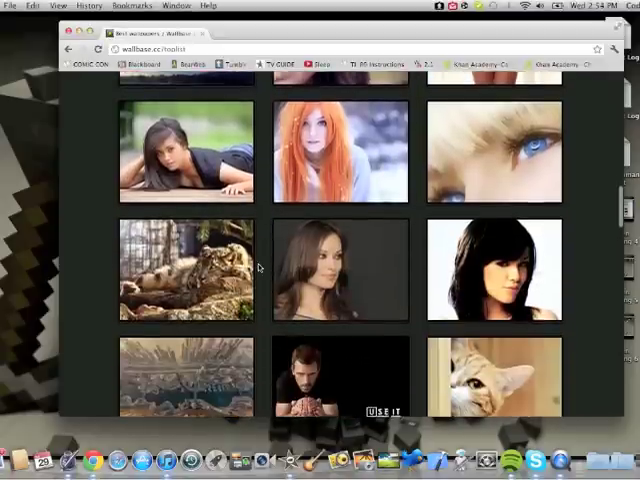
pyautogui.scroll(-3)
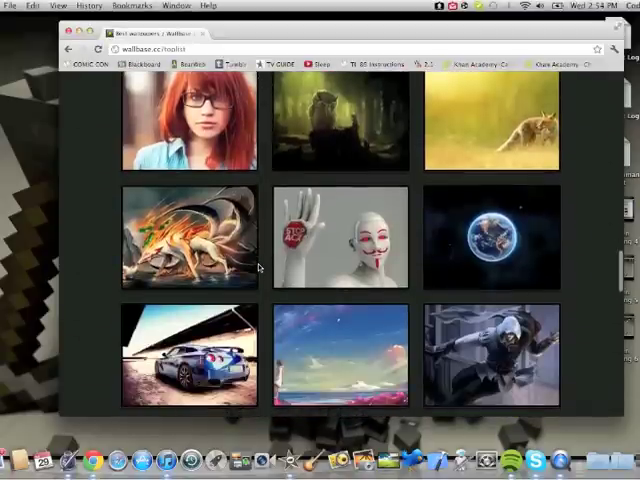
pyautogui.scroll(-3)
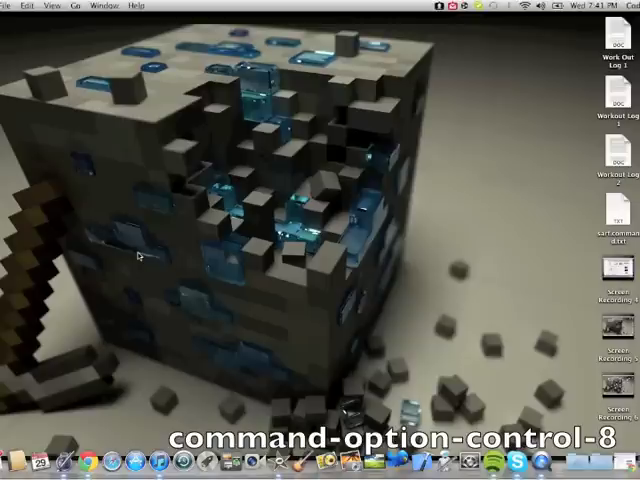
pyautogui.moveTo(156, 458)
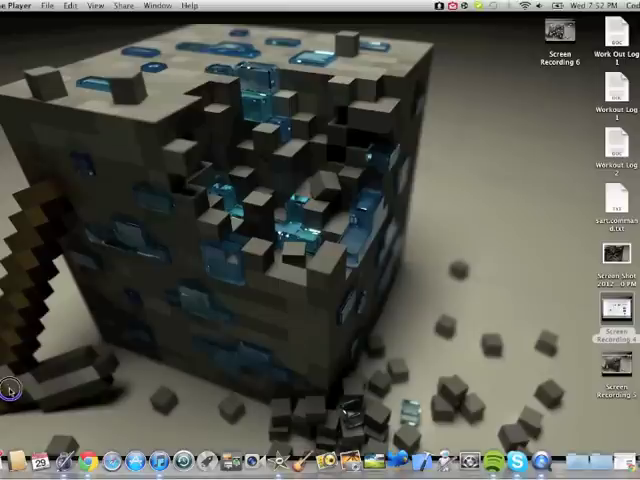
pyautogui.moveTo(38, 224)
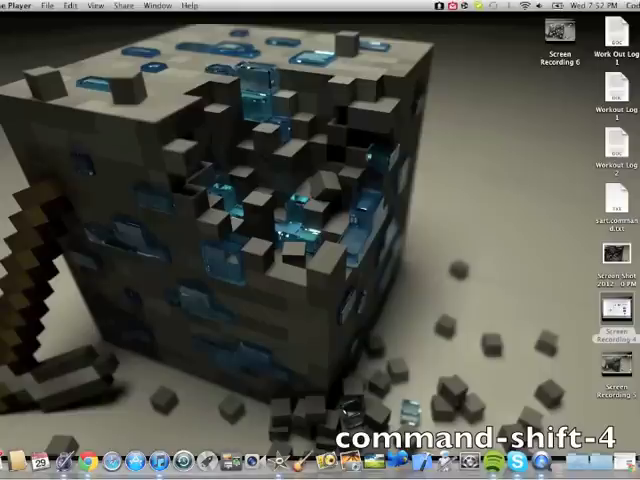
pyautogui.moveTo(416, 196)
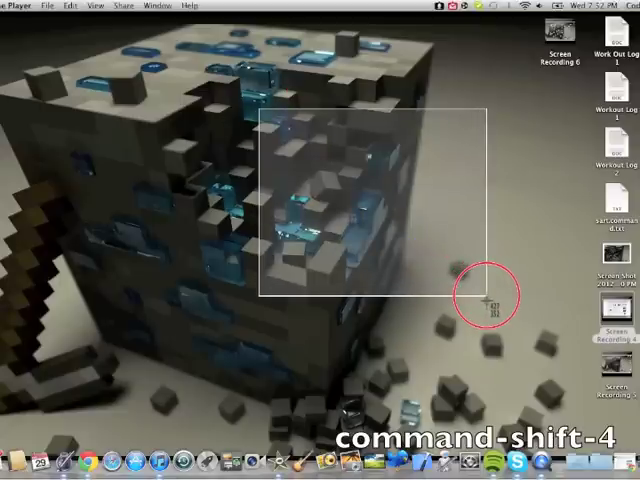
# Capture a dragged desktop region with Cmd-Shift-4, then the whole screen with Cmd-Shift-3.
pyautogui.moveTo(484, 304); pyautogui.dragTo(500, 336)
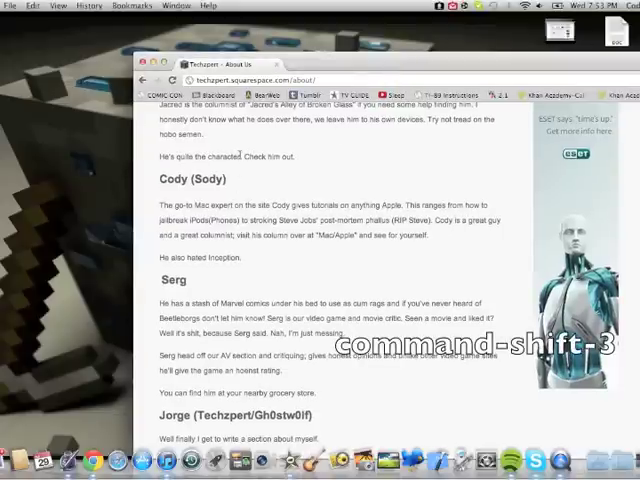
pyautogui.press('command+shift+3')
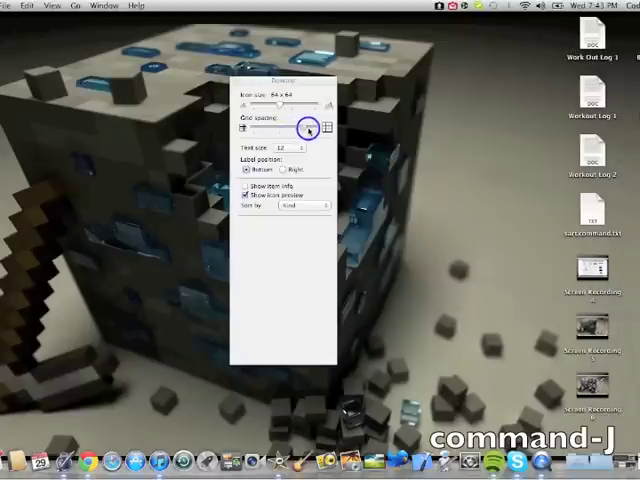
# Adjust desktop grid spacing, enlarge the icons, and bring up the window background colour chooser.
pyautogui.moveTo(304, 128); pyautogui.dragTo(250, 128)
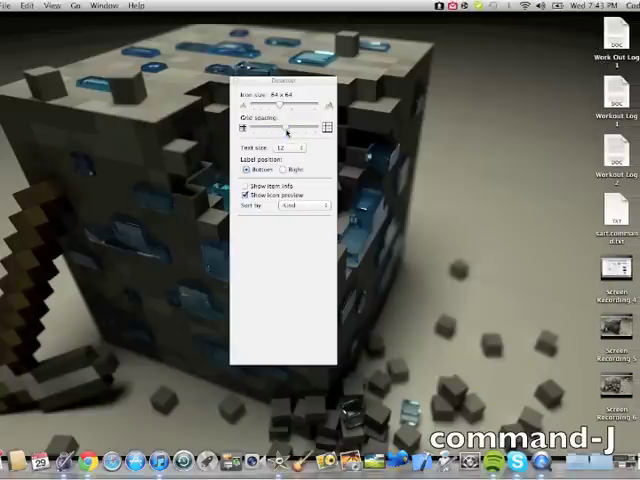
pyautogui.moveTo(284, 108); pyautogui.dragTo(304, 108)
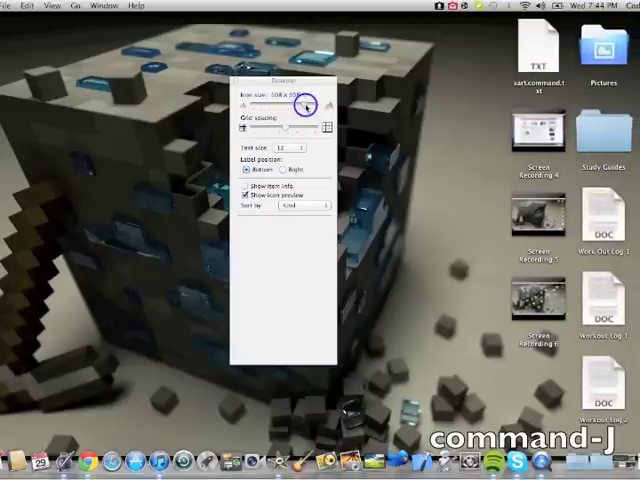
pyautogui.moveTo(304, 104); pyautogui.dragTo(276, 104)
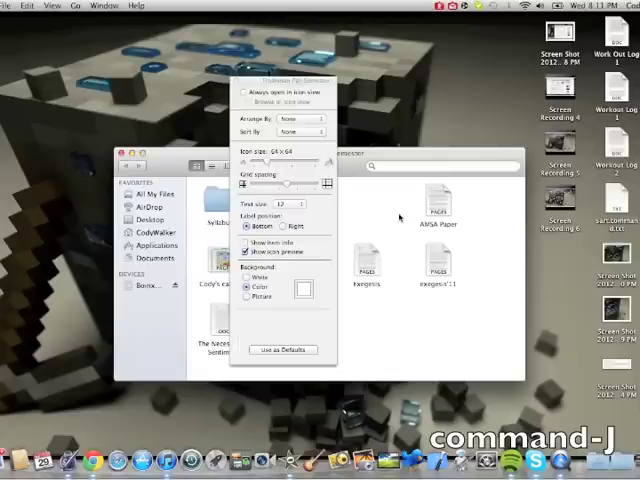
pyautogui.click(304, 288)
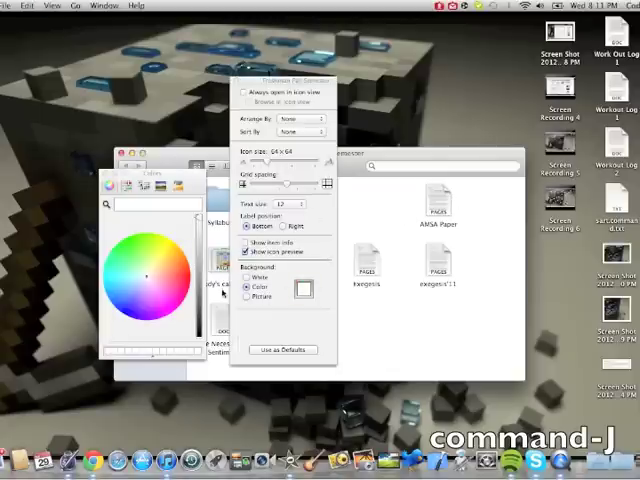